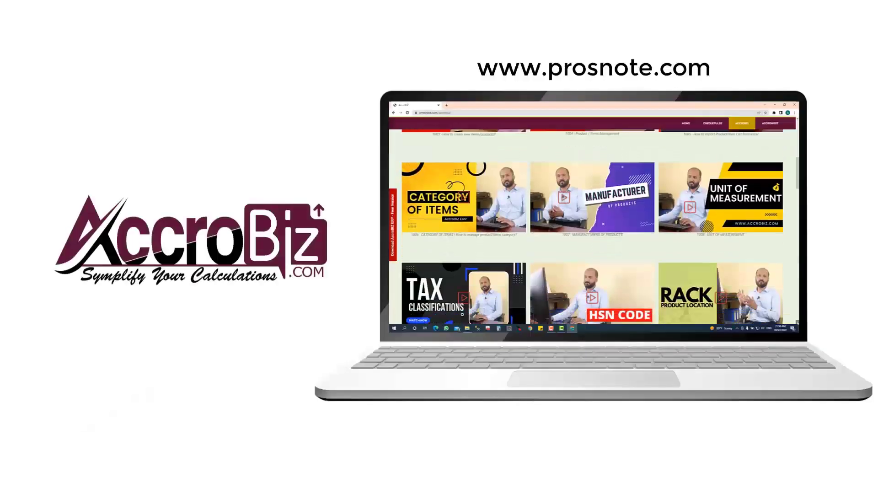
Search EX on the home screen so Expiry Register shows among the matches
scroll("down", 3)
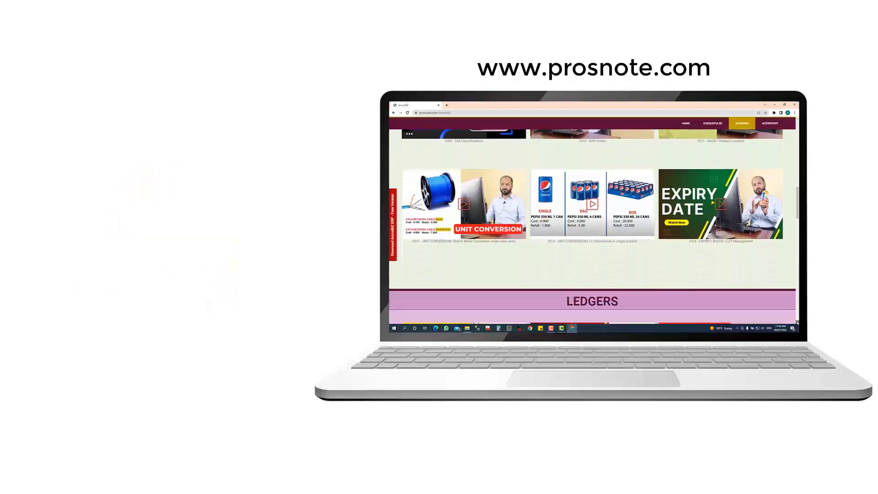
scroll("down", 3)
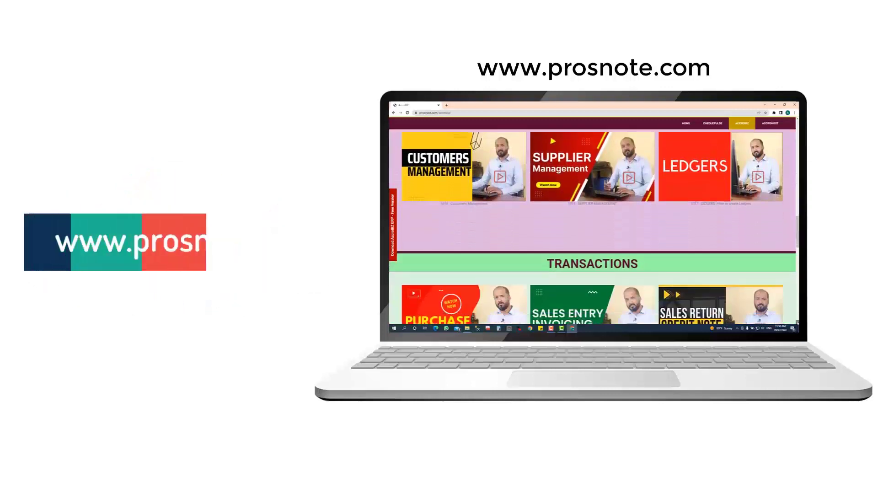
scroll("down", 3)
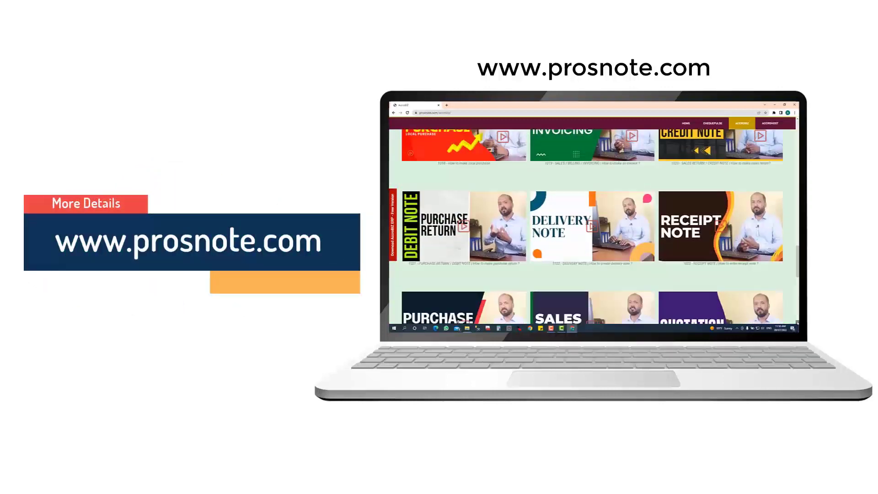
scroll("down", 3)
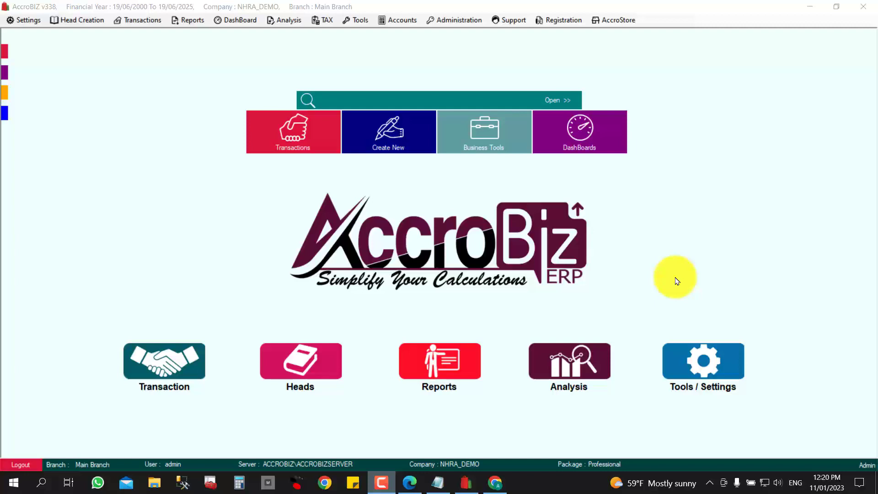
mouse_move(423, 87)
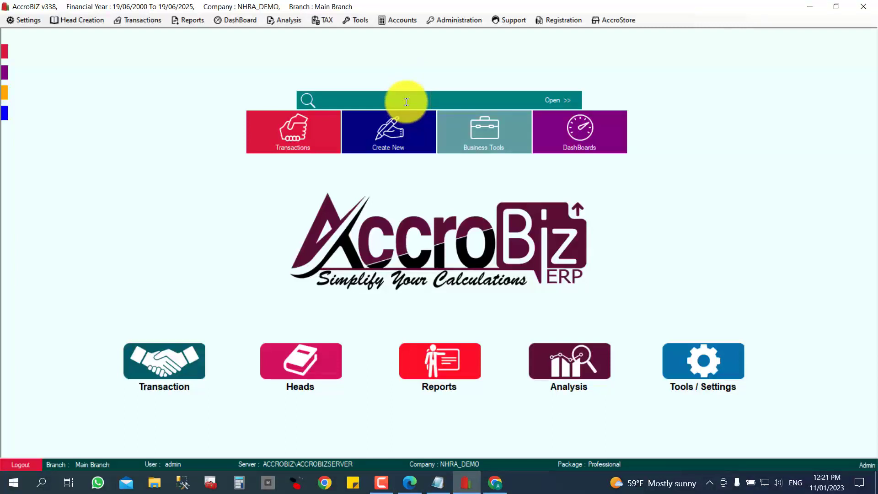
type("EXP")
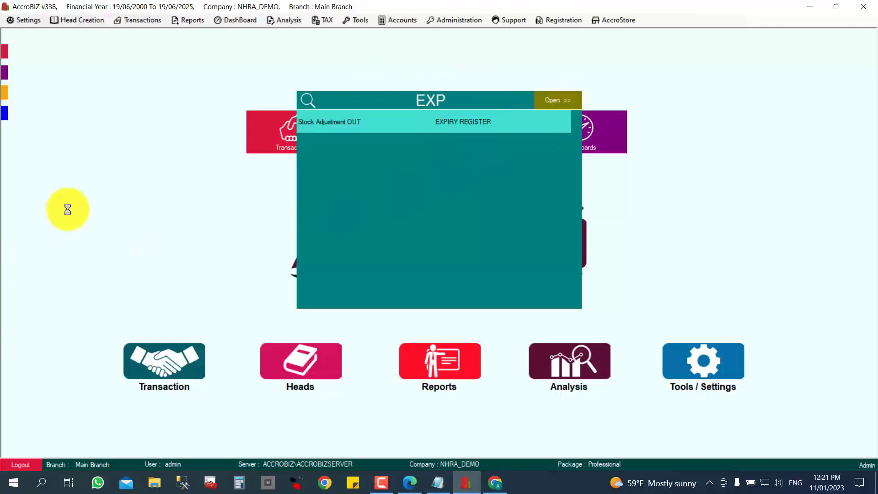
Add Alphenix 4D CT and Vantage Galan 3T to an Expiry Register voucher with batch 955665
left_click(462, 121)
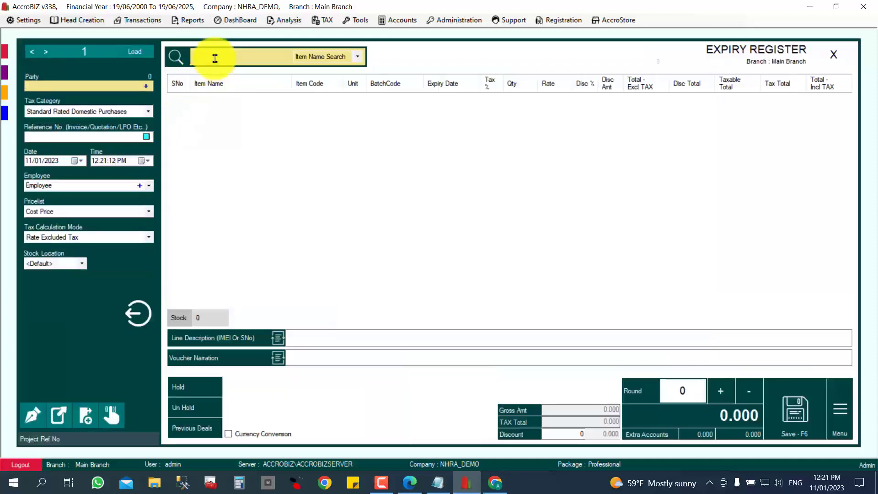
type("A")
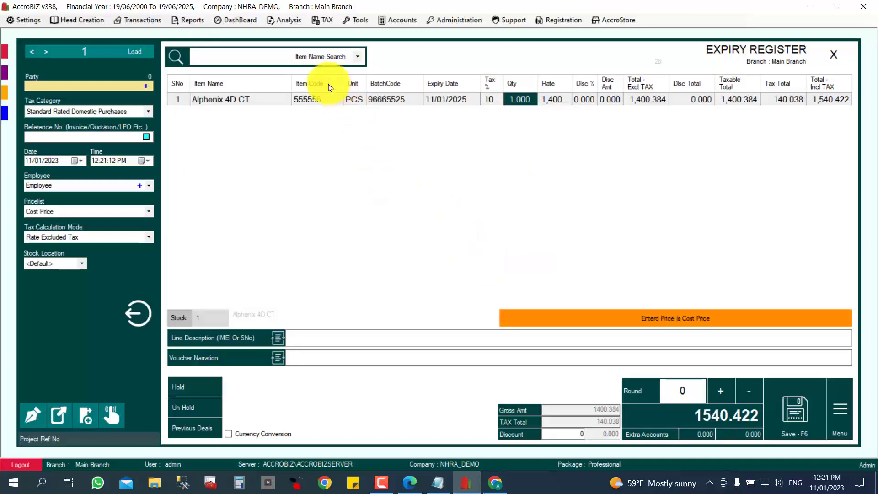
type("A")
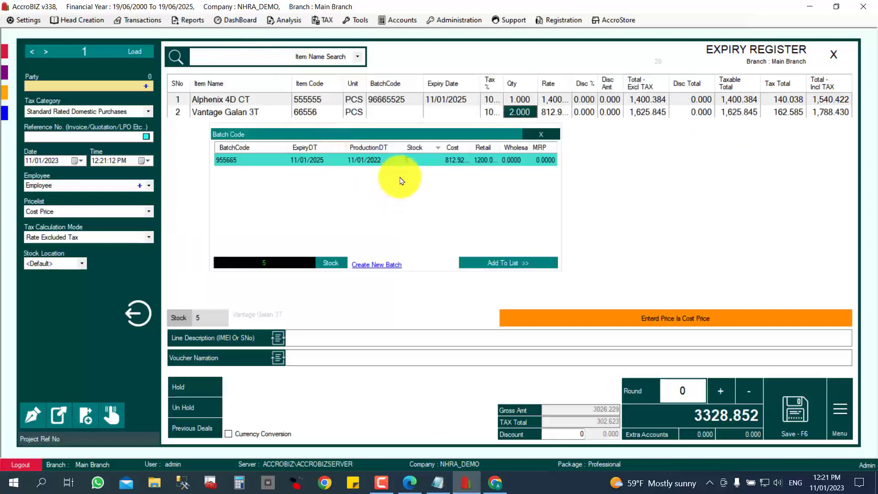
left_click(508, 263)
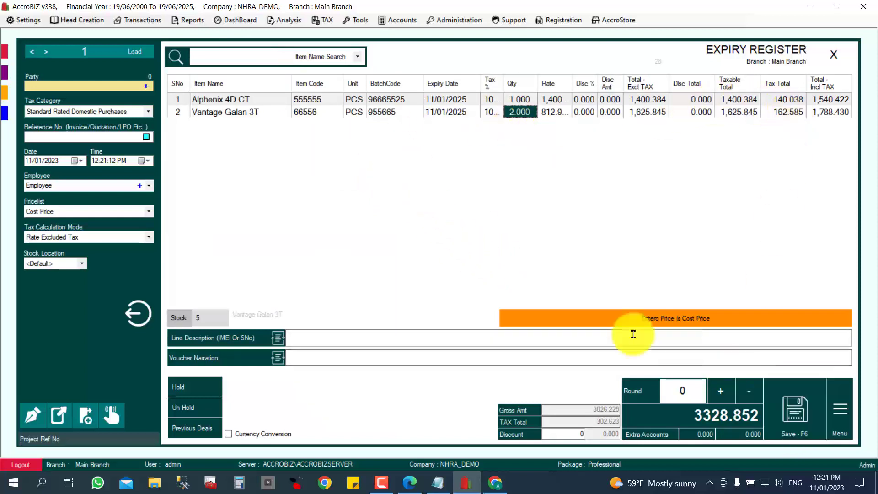
mouse_move(504, 143)
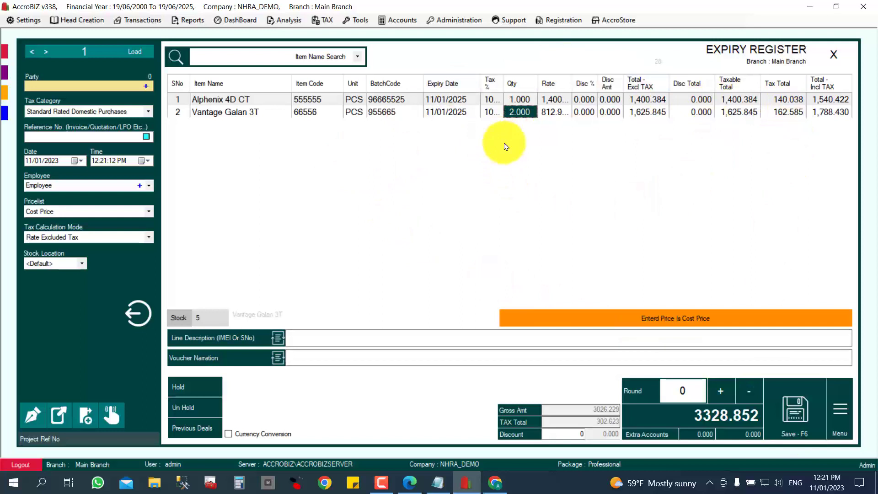
Close the expiry voucher and confirm with Yes
left_click(834, 54)
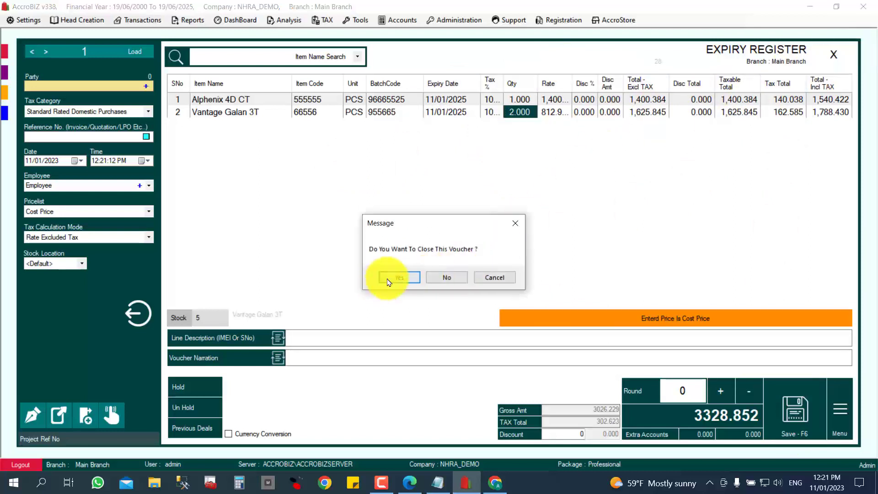
left_click(398, 277)
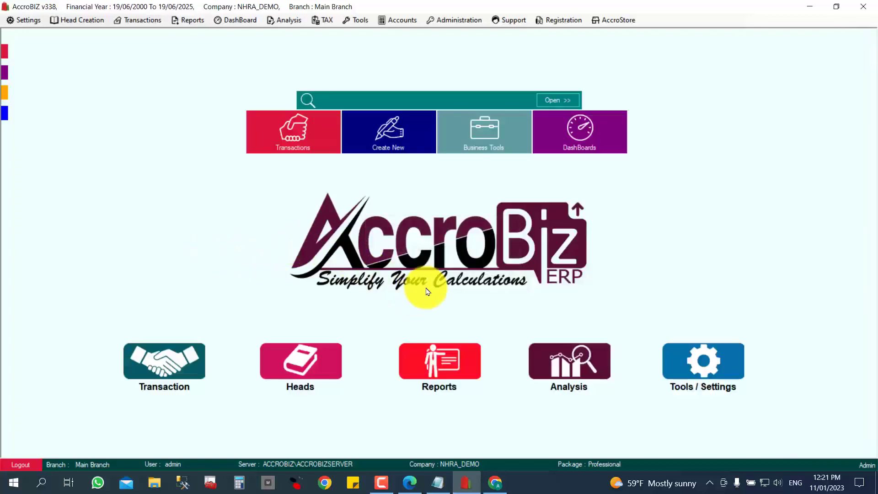
mouse_move(439, 367)
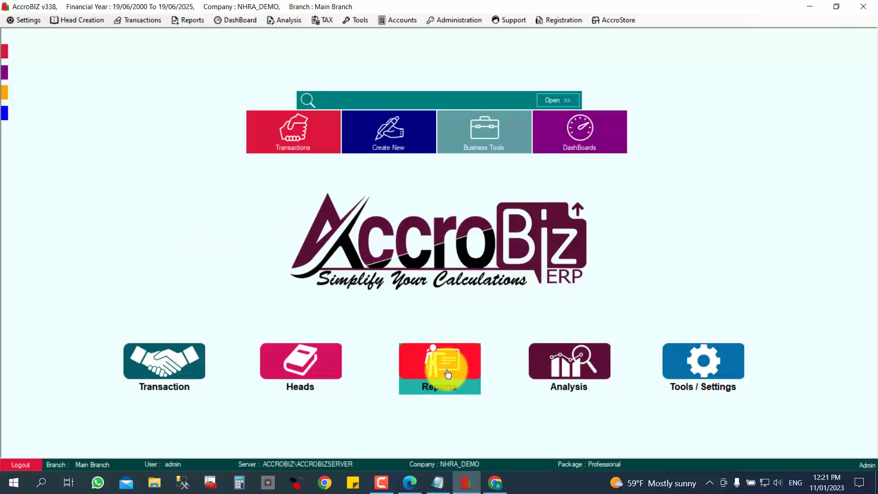
In Reports, set Expiry Register as the voucher type for 11/01/2023
left_click(439, 368)
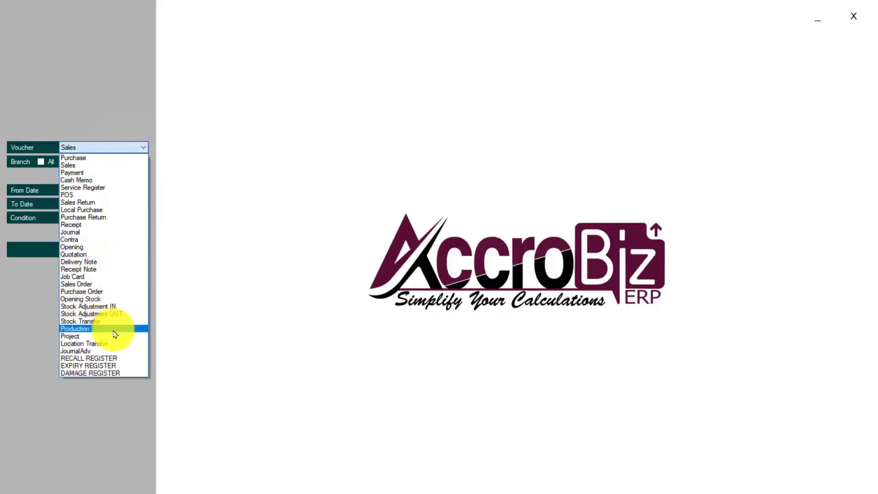
left_click(88, 366)
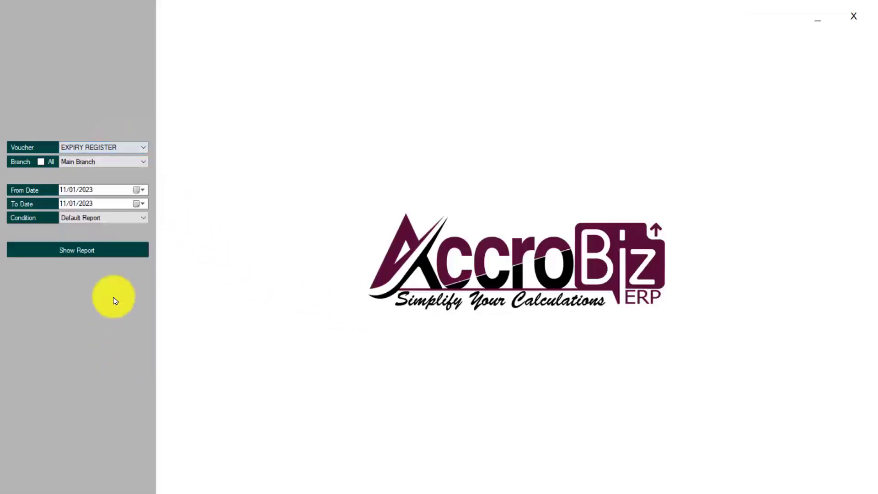
left_click(77, 249)
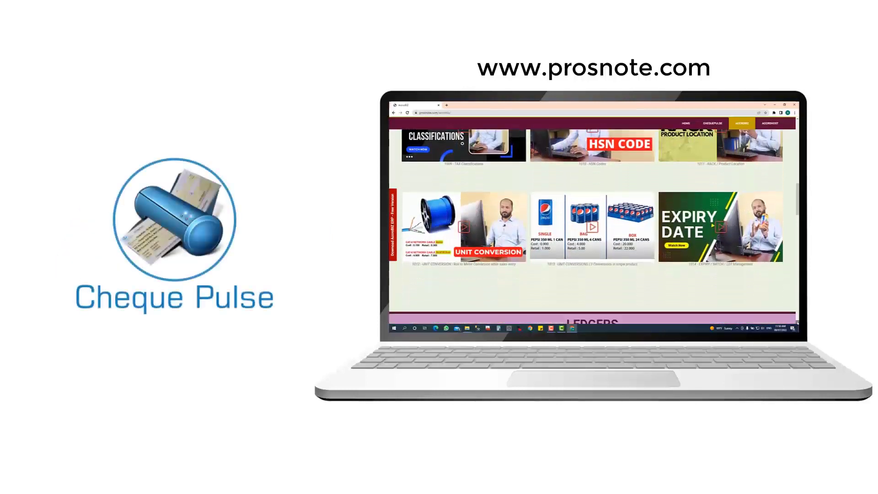
scroll("down", 3)
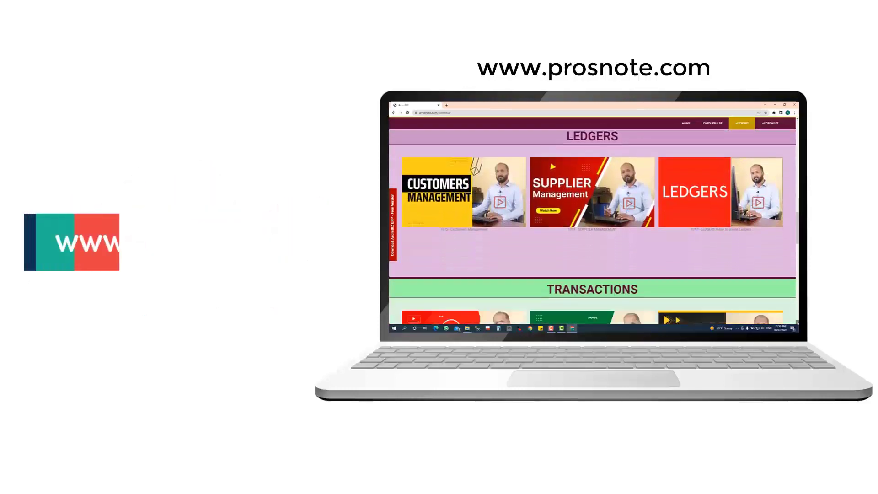